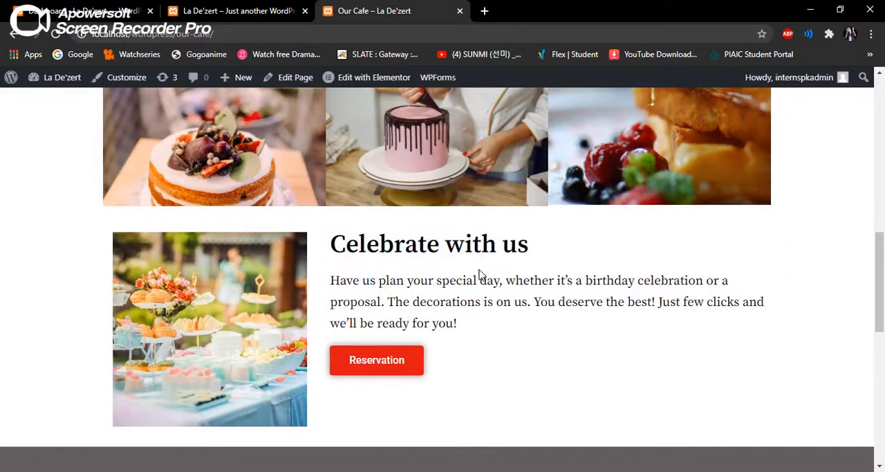
{"action": "mouse_move", "coordinate": [395, 364]}
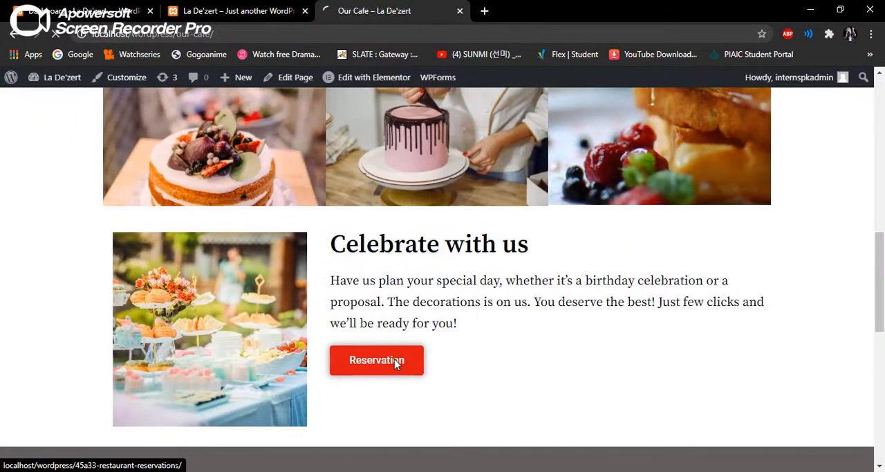